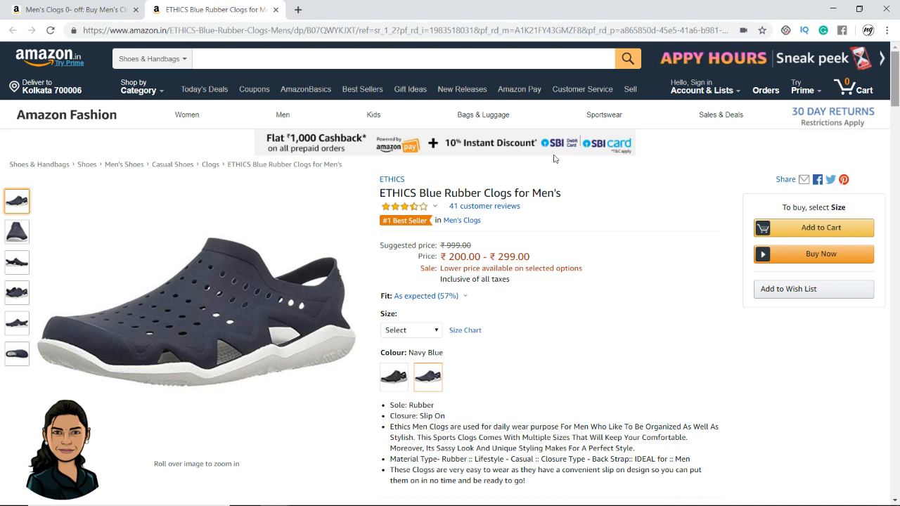
mouse_move(629, 272)
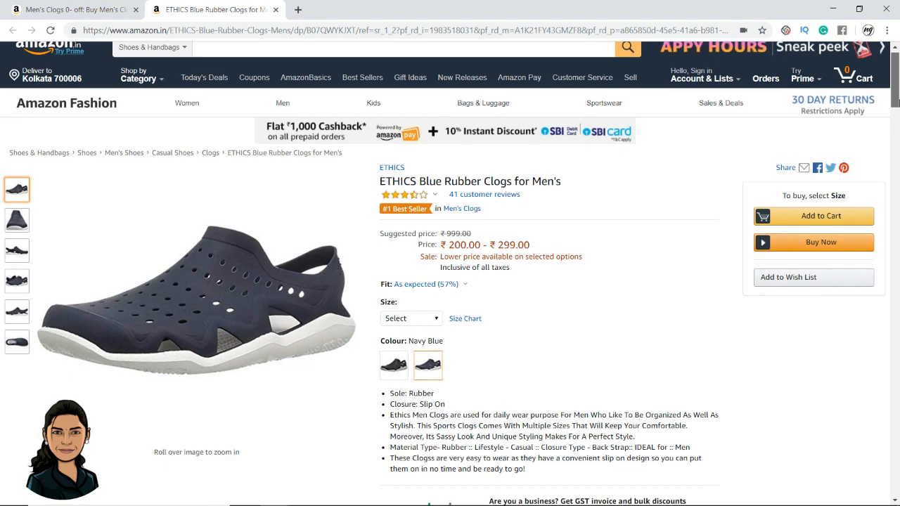
- Select the five feature bullet points on the ETHICS Blue Rubber Clogs Amazon page
scroll("down", 3)
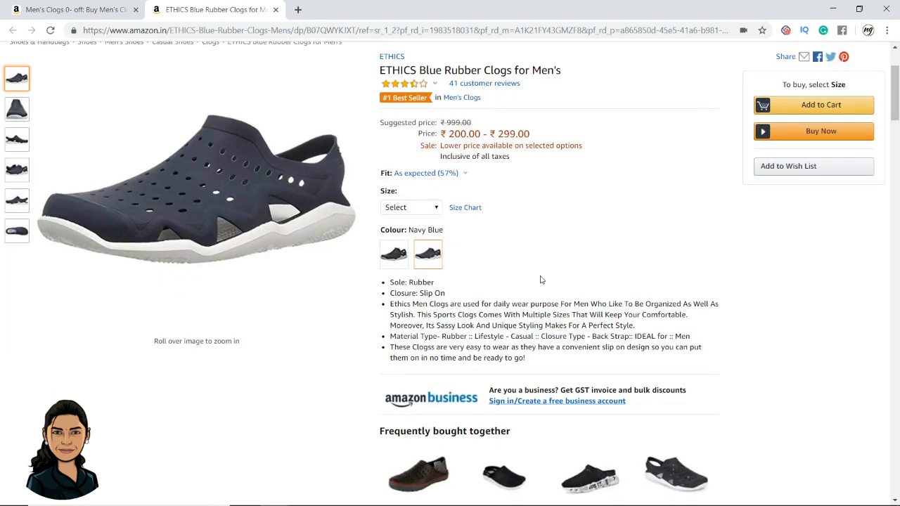
mouse_move(392, 285)
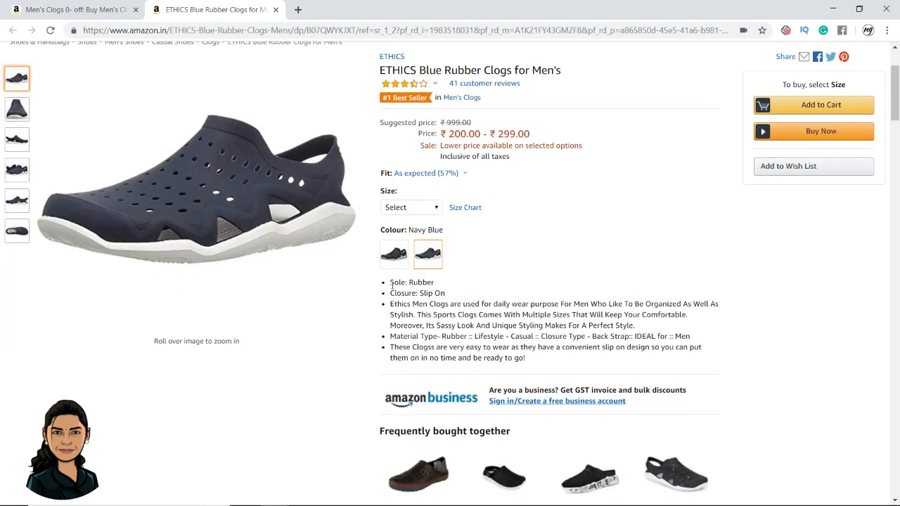
double_click(412, 282)
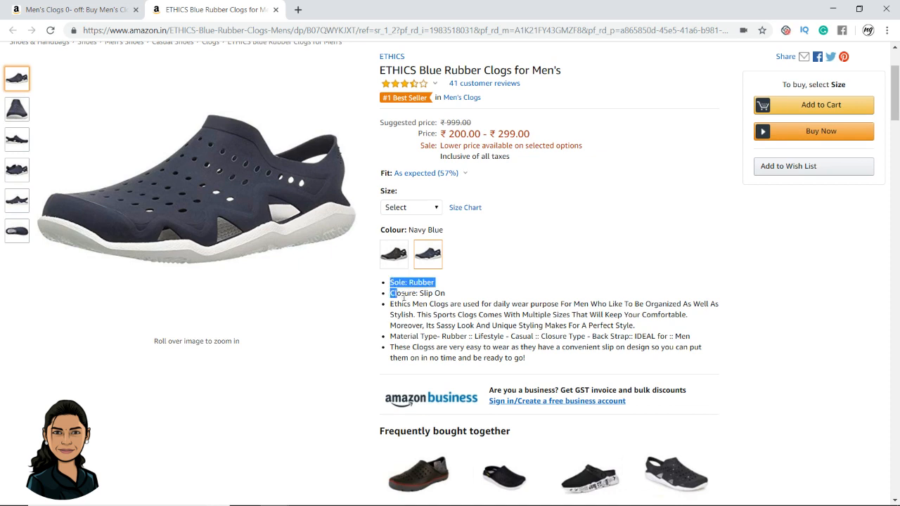
left_click_drag(391, 281, 524, 358)
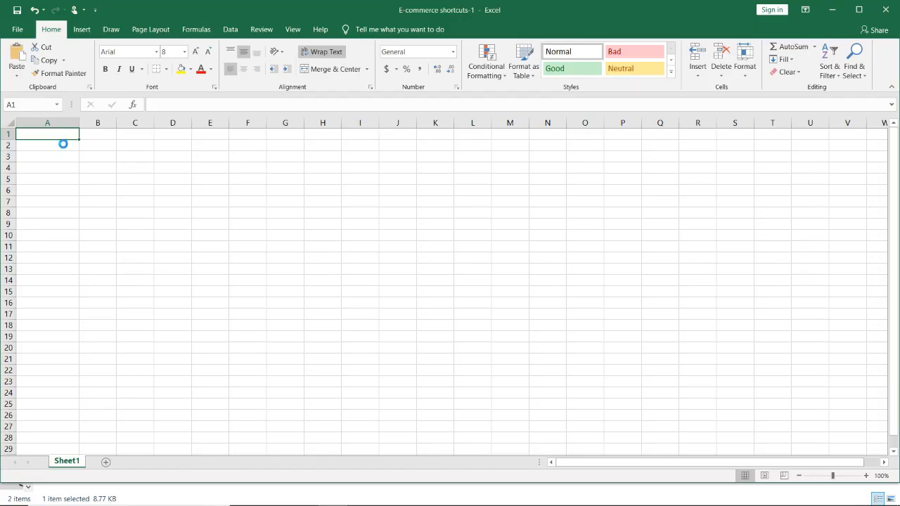
- Paste the five clog bullets into A1:A5, starting with 'Sole: Rubber'
key("ctrl+v")
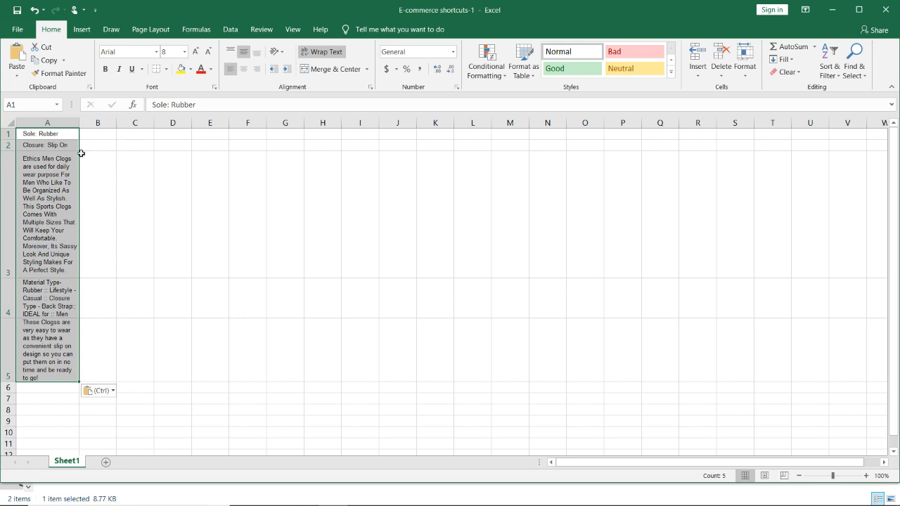
left_click(135, 219)
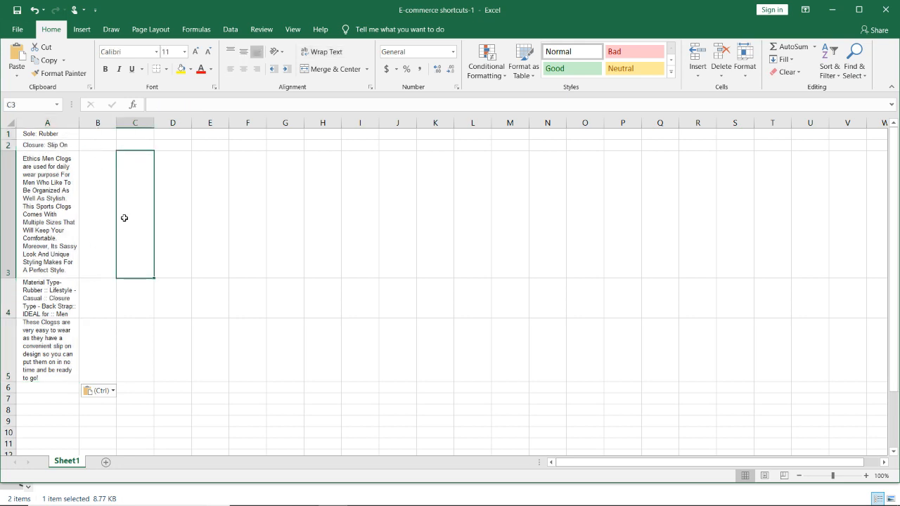
left_click(248, 133)
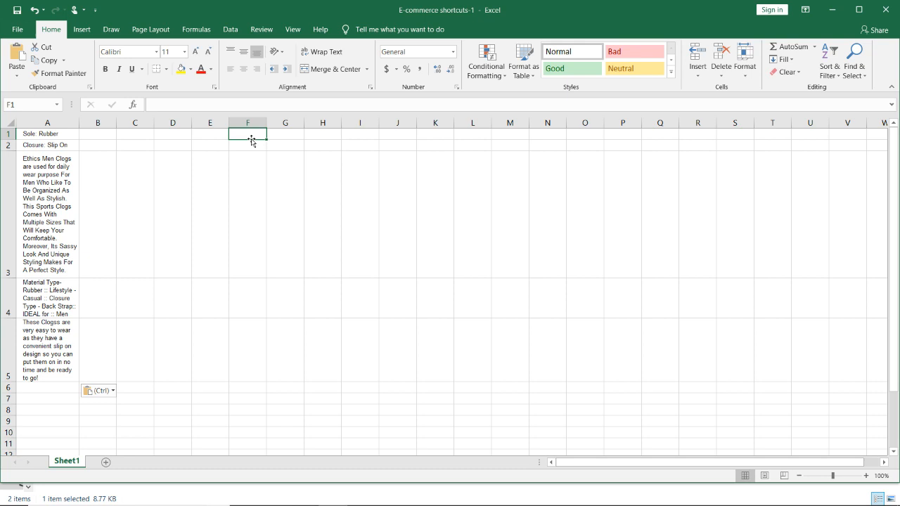
- Enter headers 'Key feature 1' to 'Key feature 5' in F1:J1 and 'sku-01' in E2
type("Key featur")
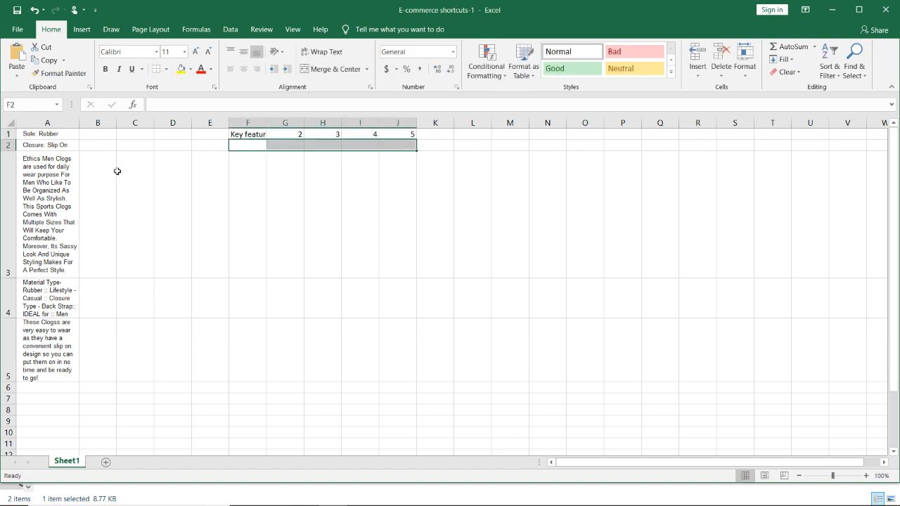
type("sku-01")
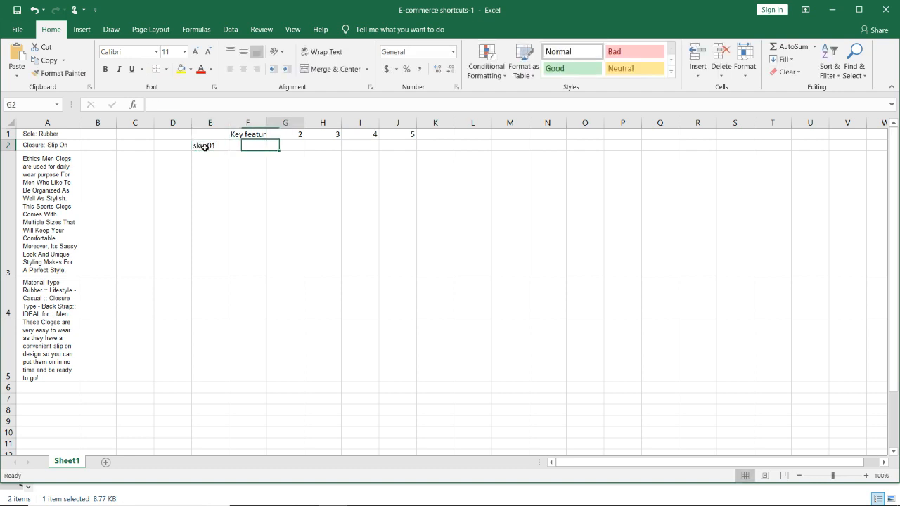
left_click(434, 145)
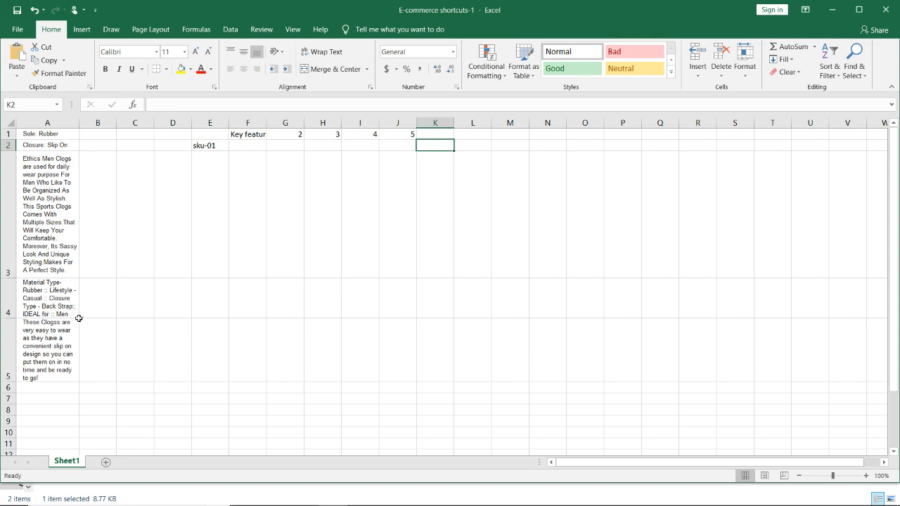
left_click(47, 134)
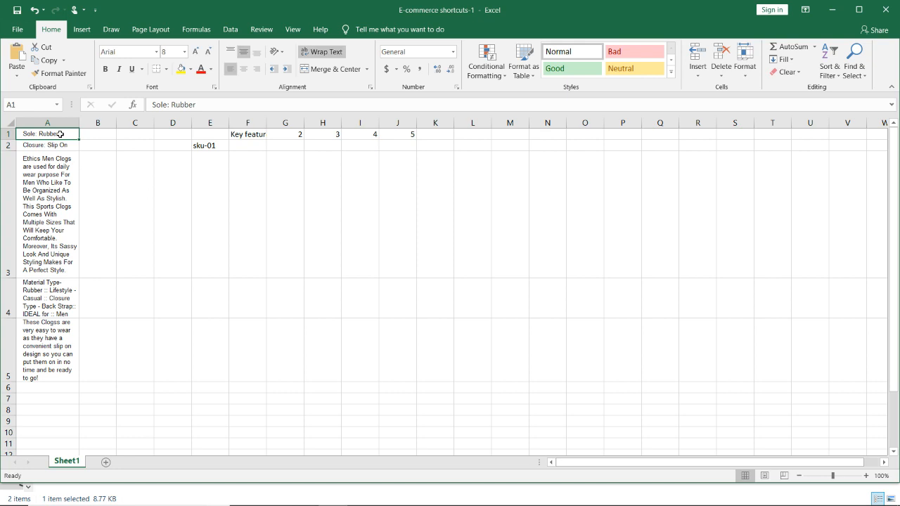
- Copy the five bullet points in A1:A5, with F2 as the paste destination
left_click(247, 145)
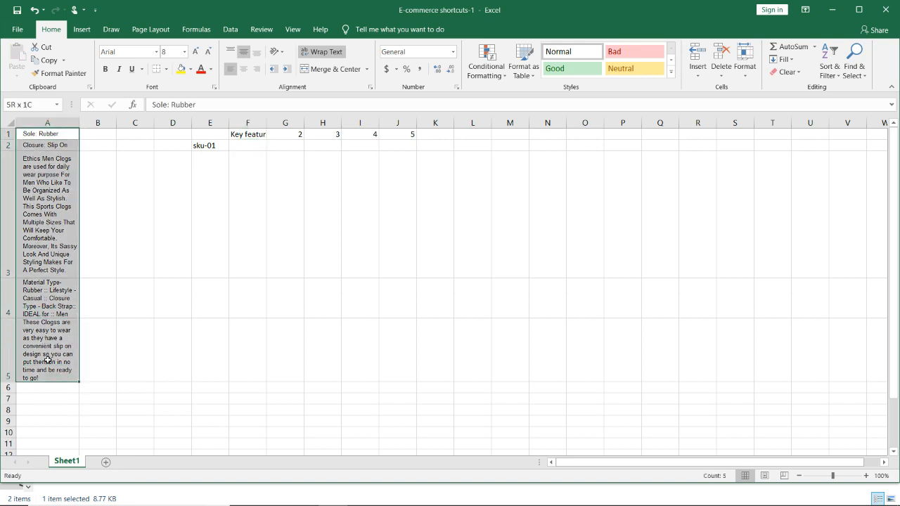
key("ctrl+c")
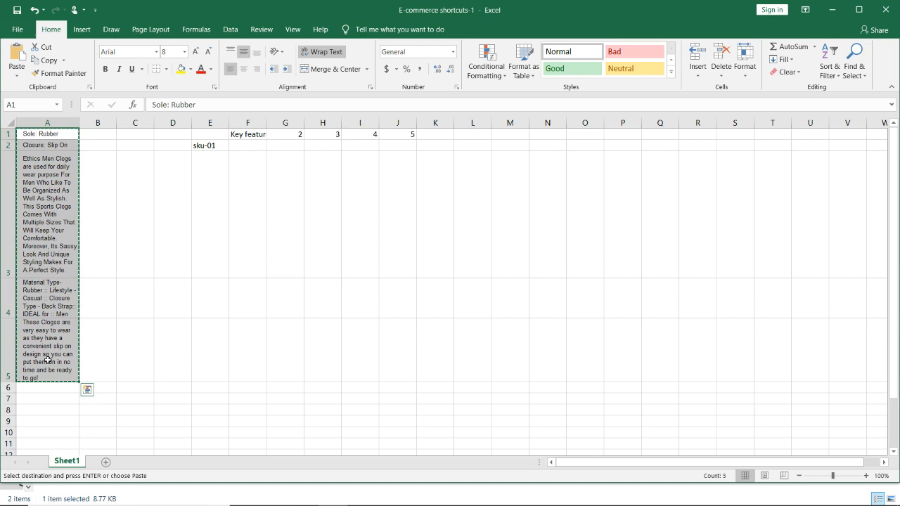
left_click(248, 145)
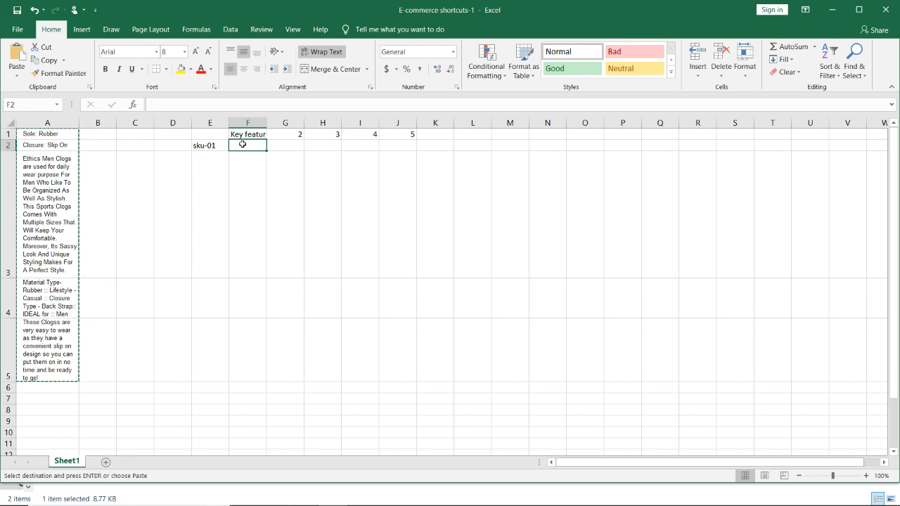
- Preview the Transpose paste option on F2, then cancel without pasting
right_click(248, 144)
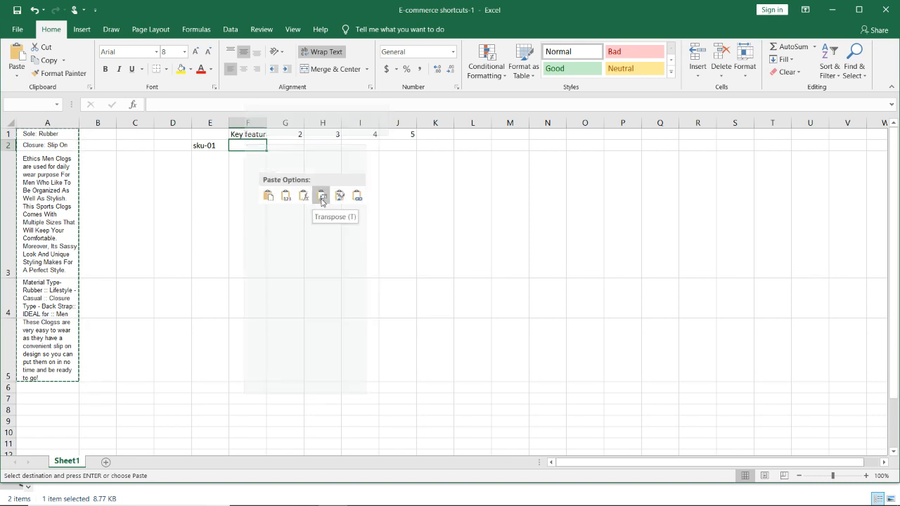
left_click(321, 196)
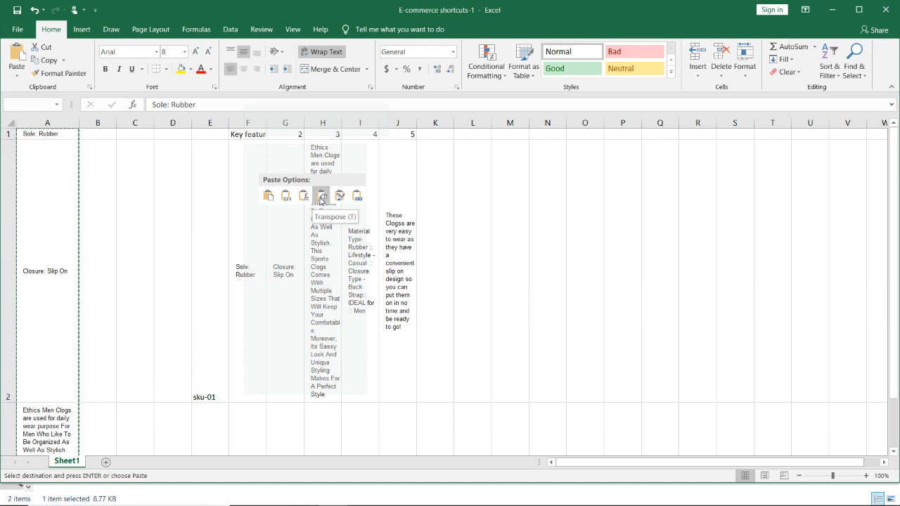
left_click(322, 195)
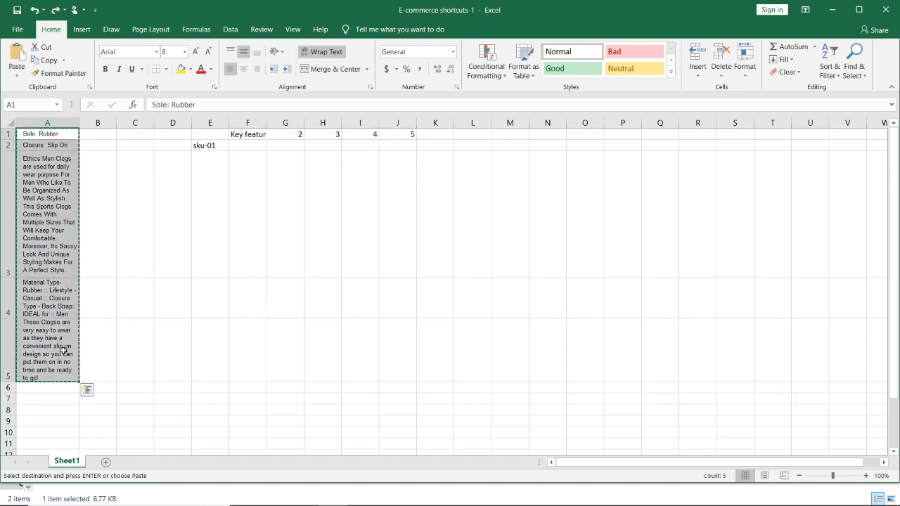
- Paste the copied bullets into F2 with Transpose so they span F2:J2
left_click(248, 145)
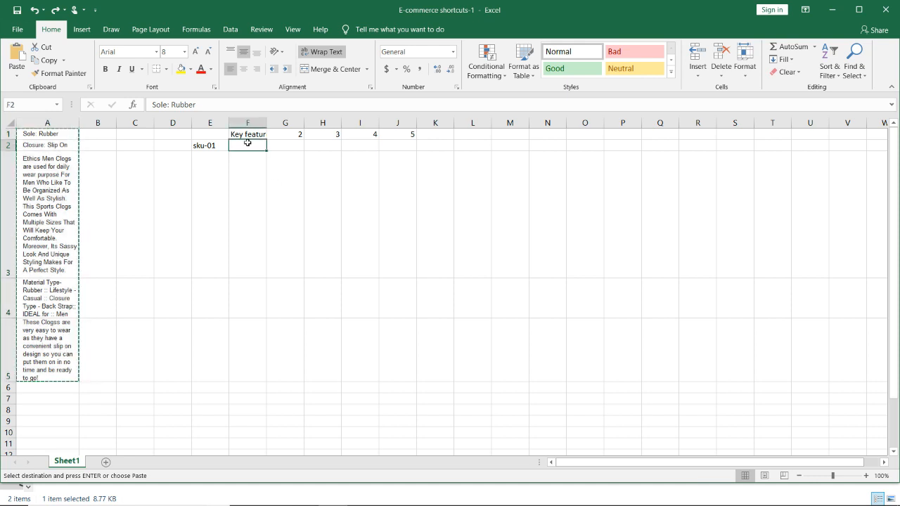
right_click(247, 144)
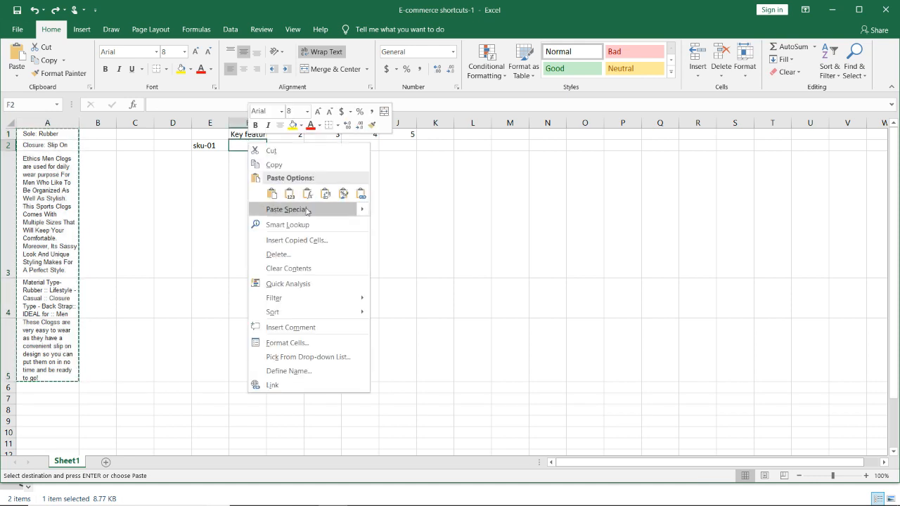
mouse_move(287, 209)
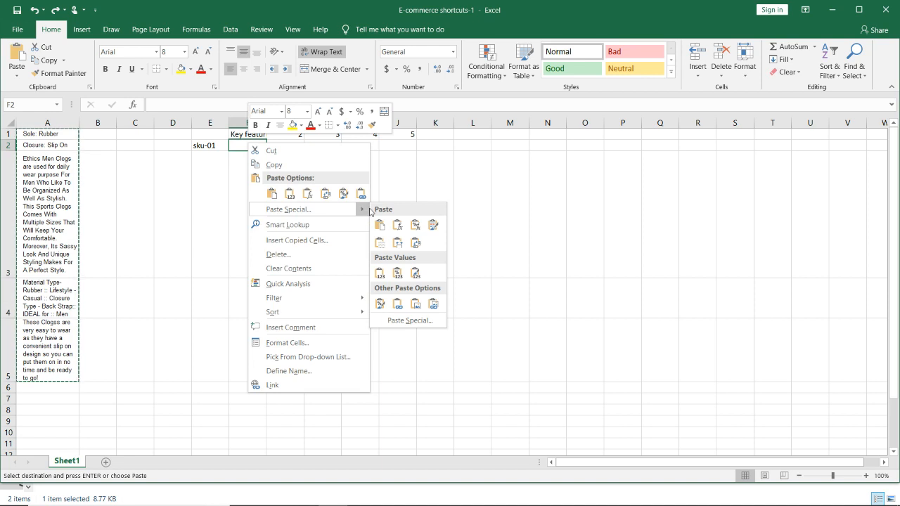
mouse_move(398, 243)
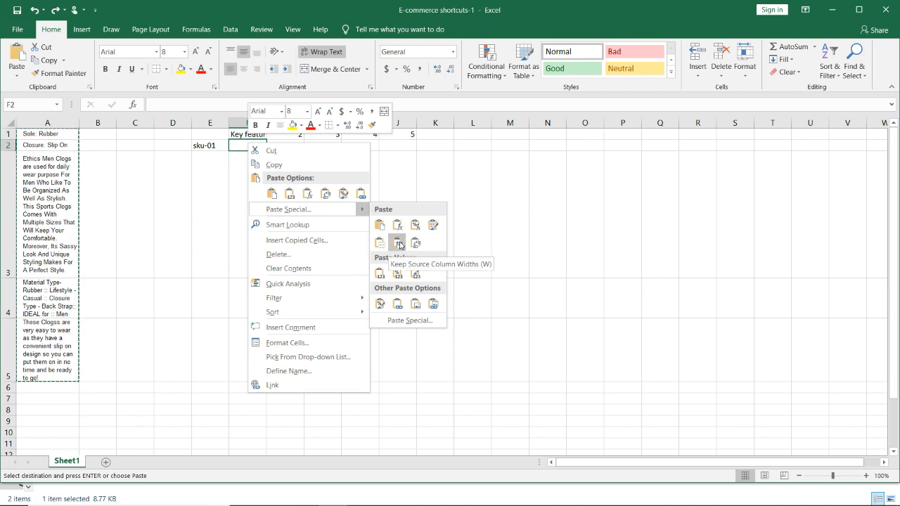
left_click(399, 242)
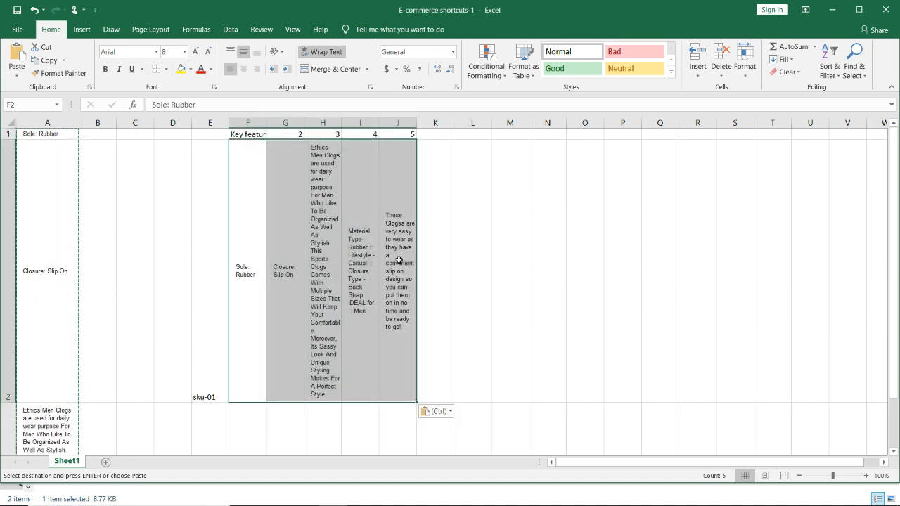
mouse_move(43, 348)
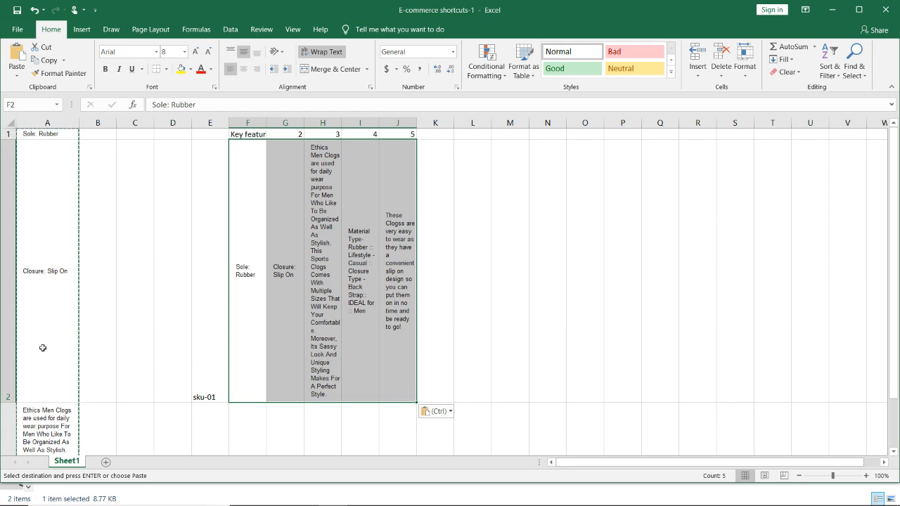
mouse_move(512, 243)
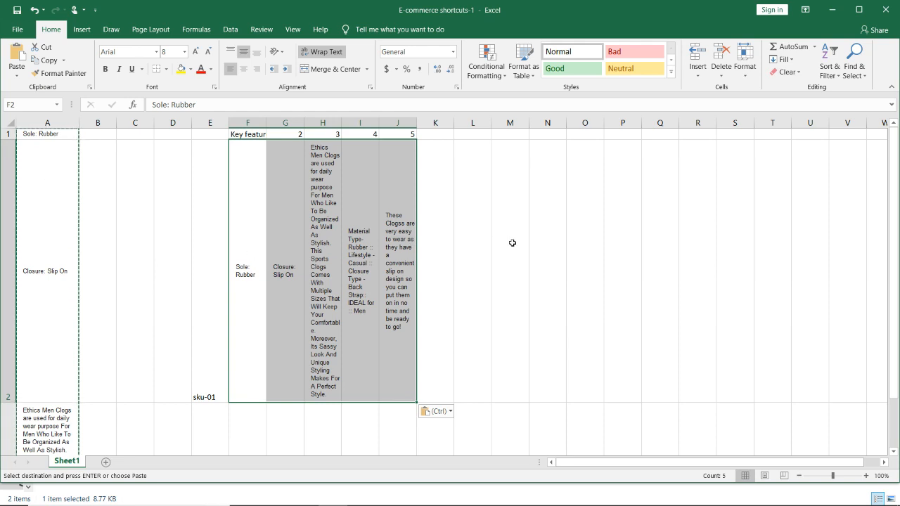
left_click(510, 270)
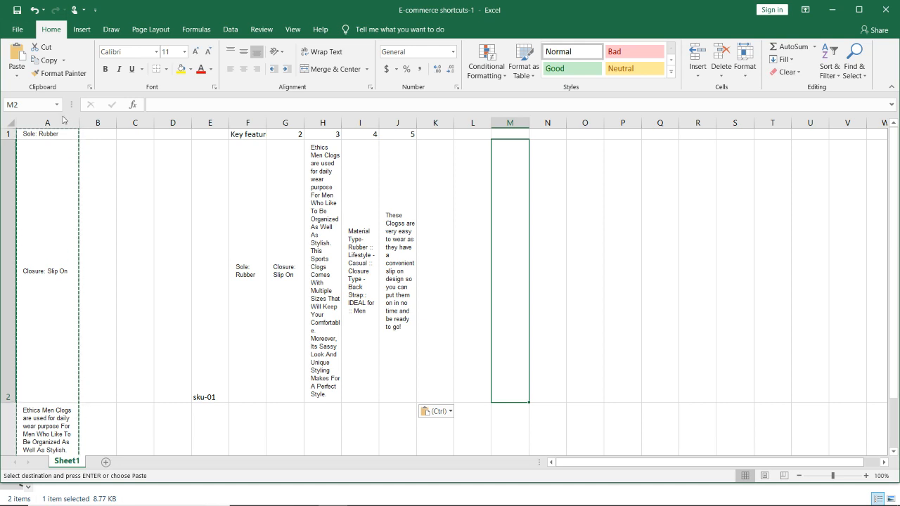
left_click(47, 134)
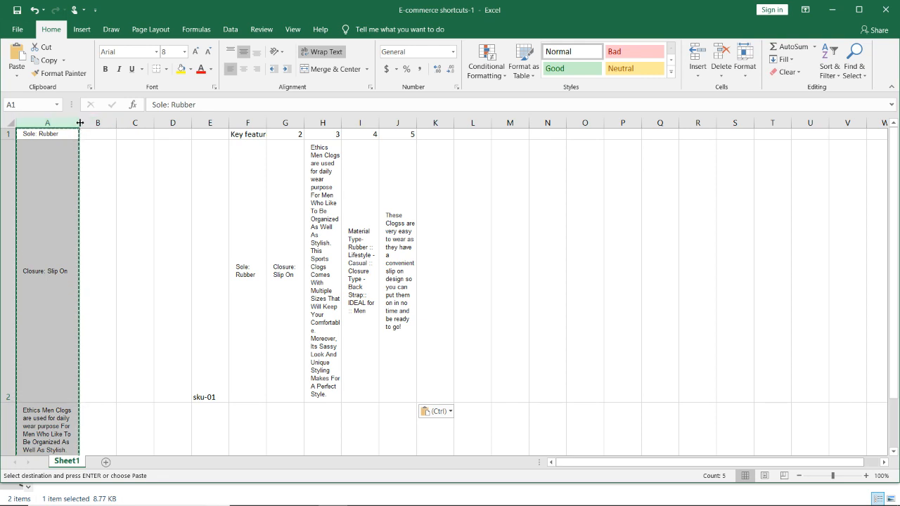
- Widen column A, then return to the Amazon clogs page in Chrome
left_click_drag(80, 123, 220, 123)
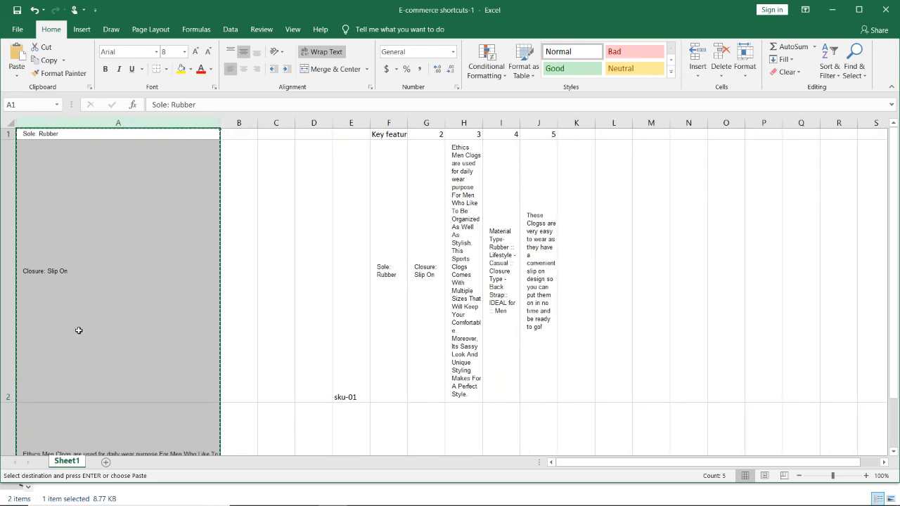
mouse_move(94, 275)
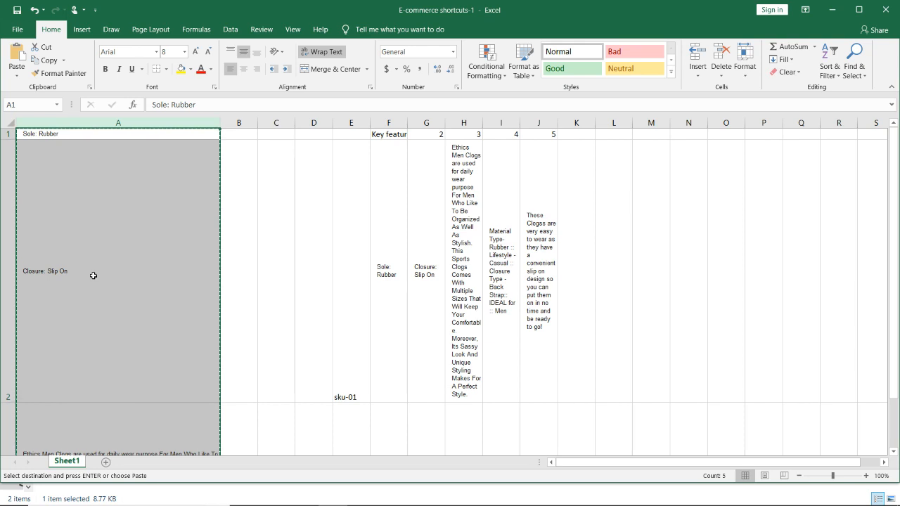
mouse_move(126, 220)
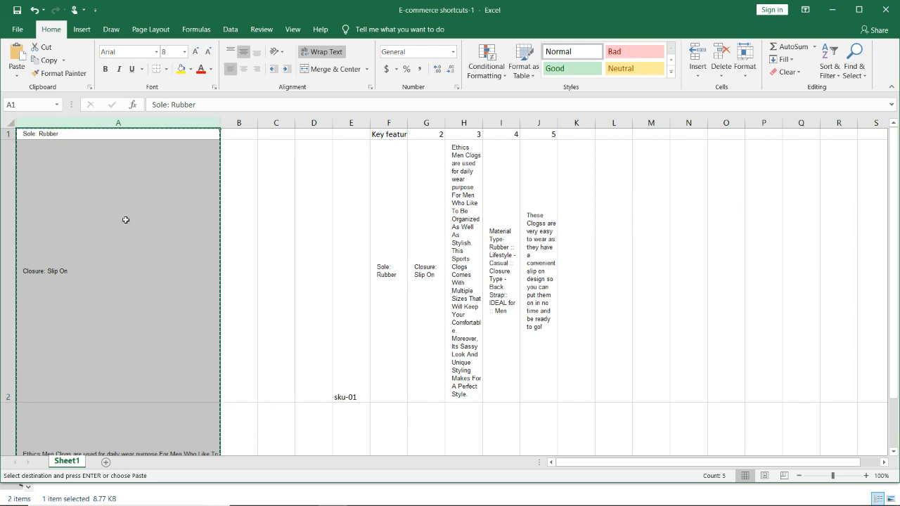
mouse_move(485, 214)
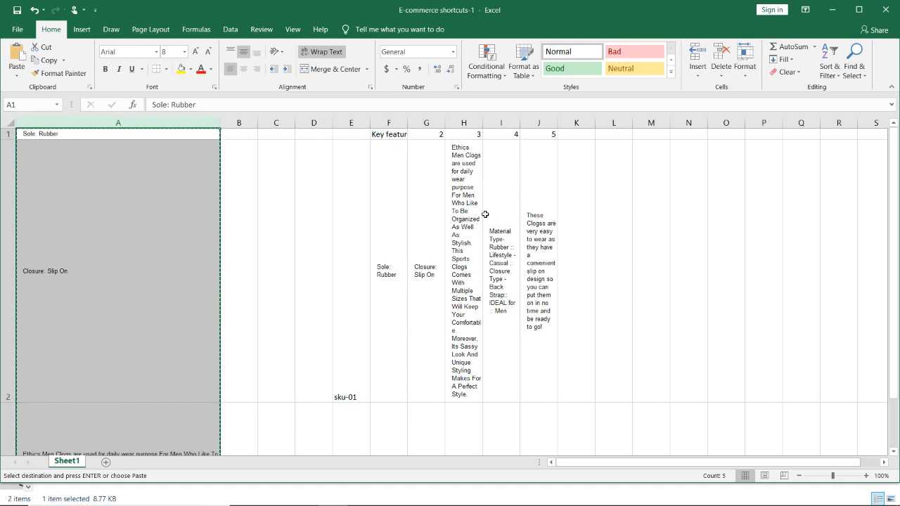
mouse_move(419, 204)
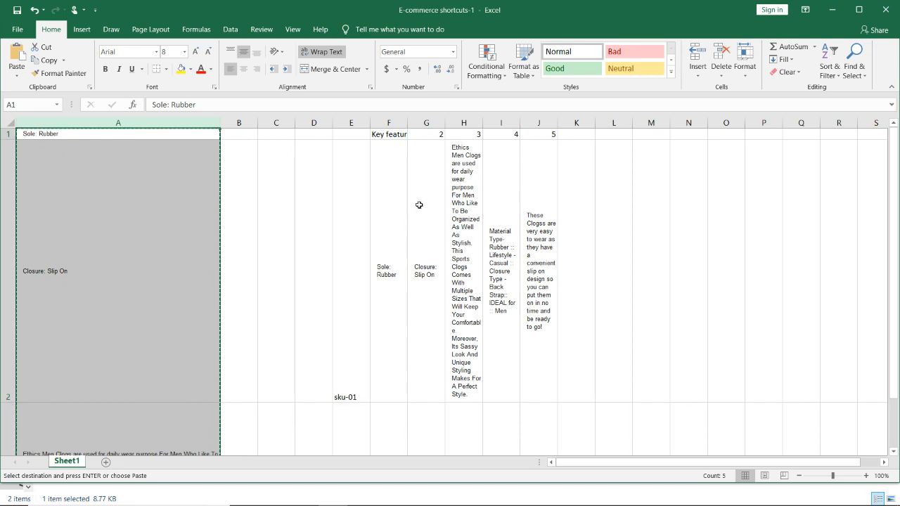
left_click(211, 10)
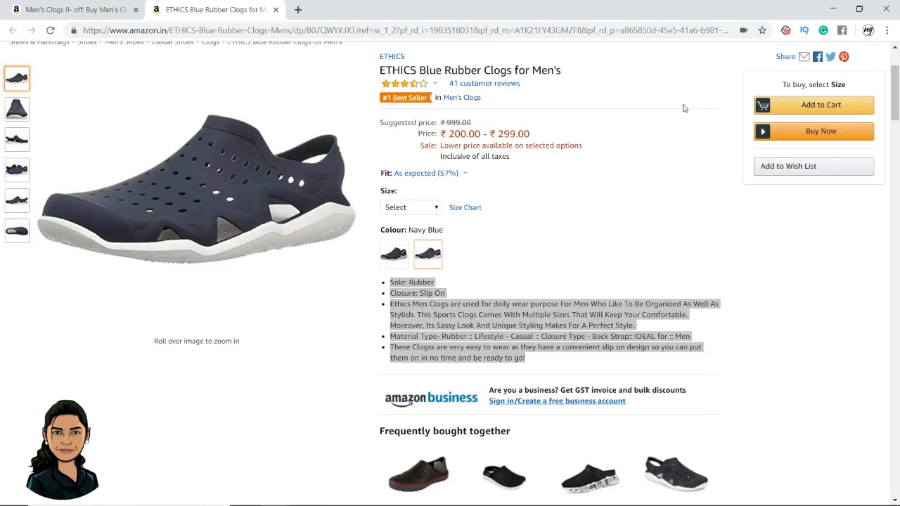